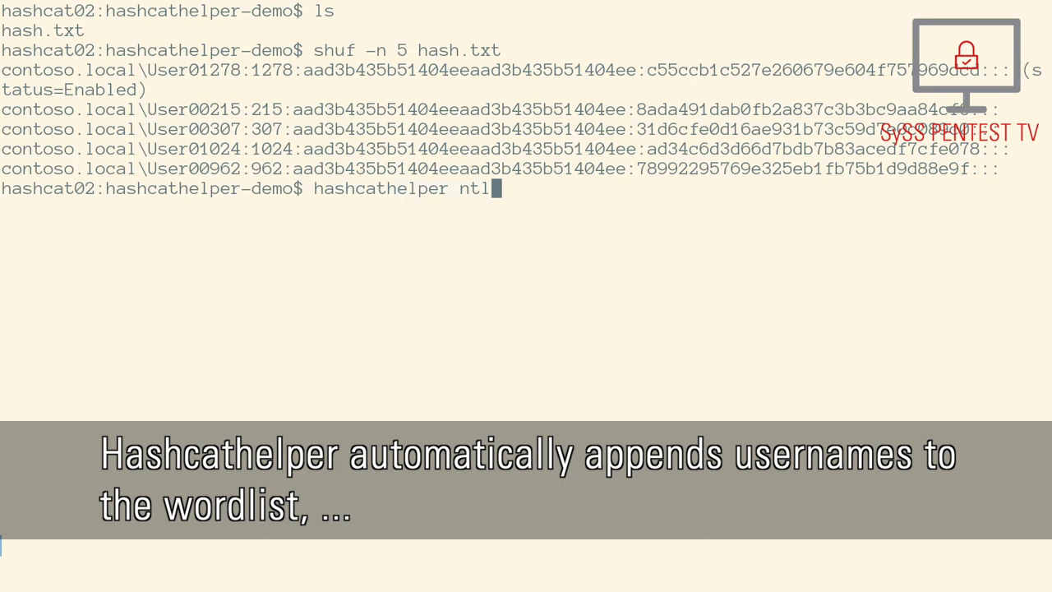
List the folder and preview five random NTLM hash lines from hash.txt.
key(Return)
text(hashcathelper analytics -A)
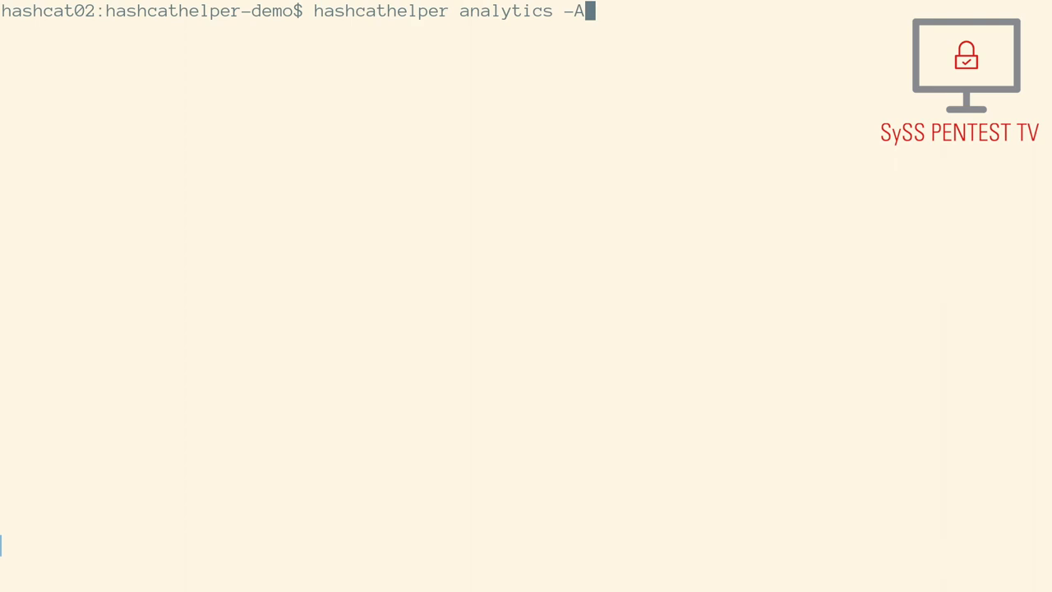
Generate analytics.html from hash.txt.out and hash.txt with hashcathelper analytics, excluding disabled and computer accounts.
text(hash.txt.out -H hash.txt |l)
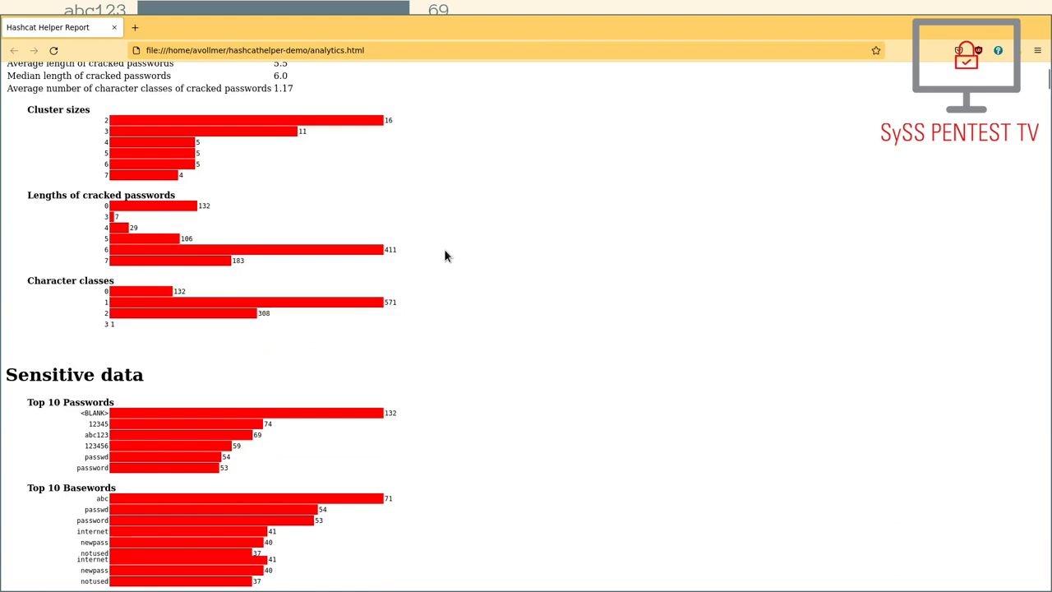
Scroll through the report's cluster-size, password-length and top-password charts.
scroll(down, 3)
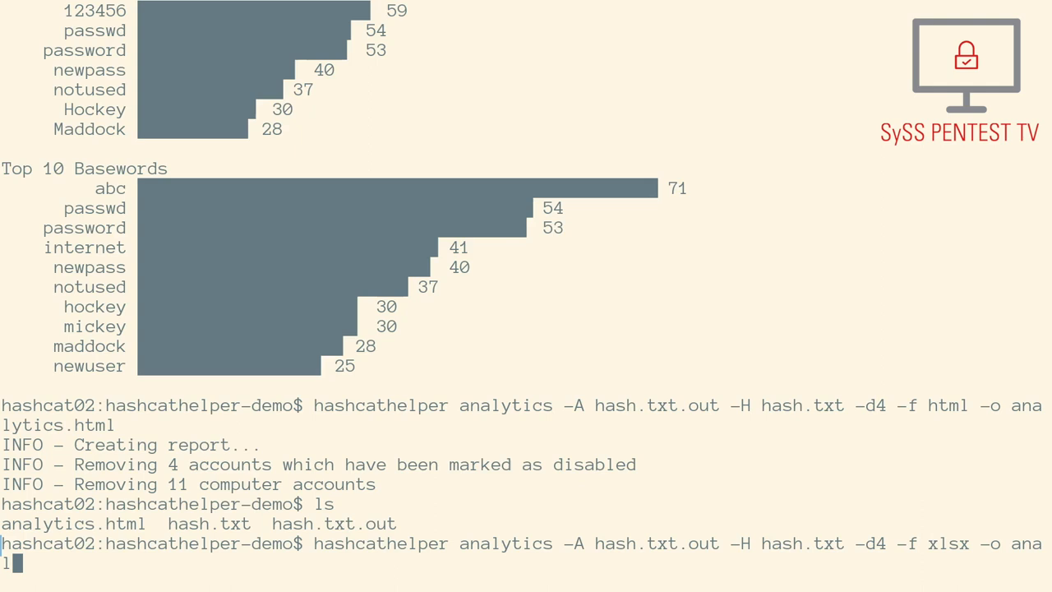
Generate analytics.xlsx with -f xlsx and preview the workbook's cluster sheets.
key(Return)
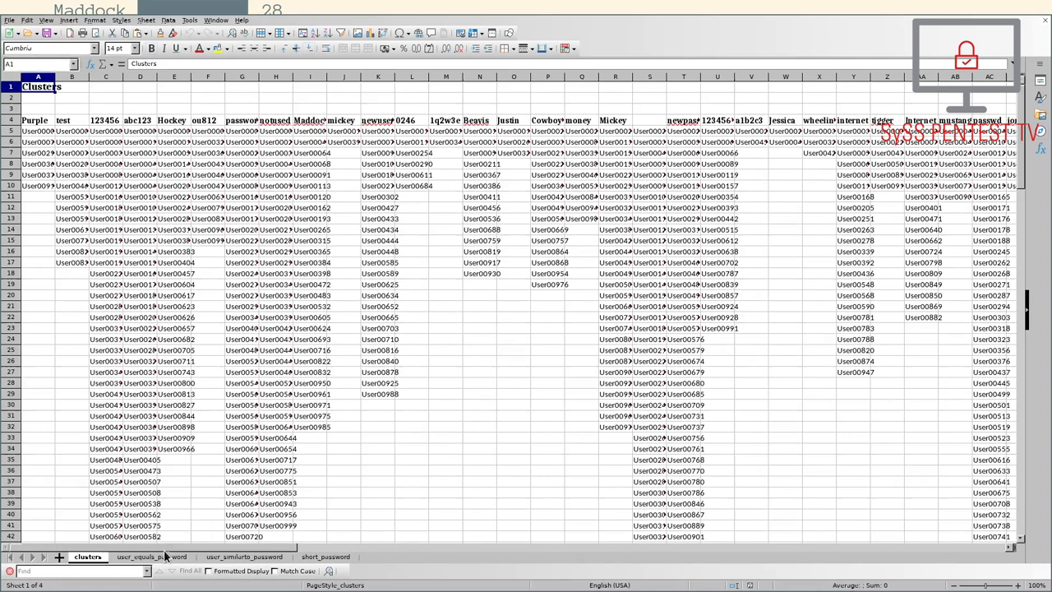
click(325, 555)
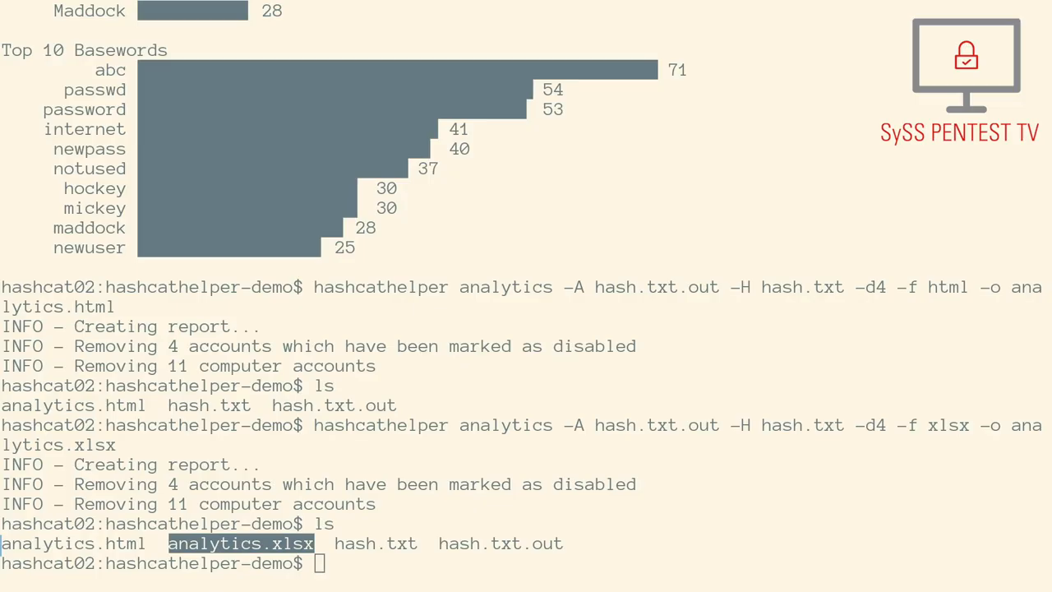
Show help for the hashcathelper bloodhound subcommand.
text(hashcathelper bloodhound -h)
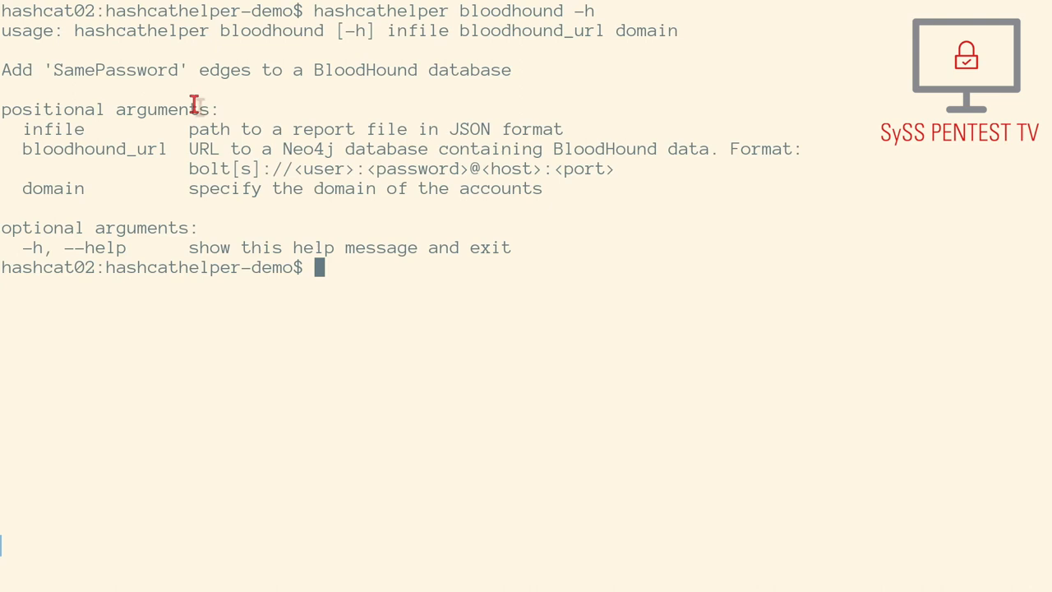